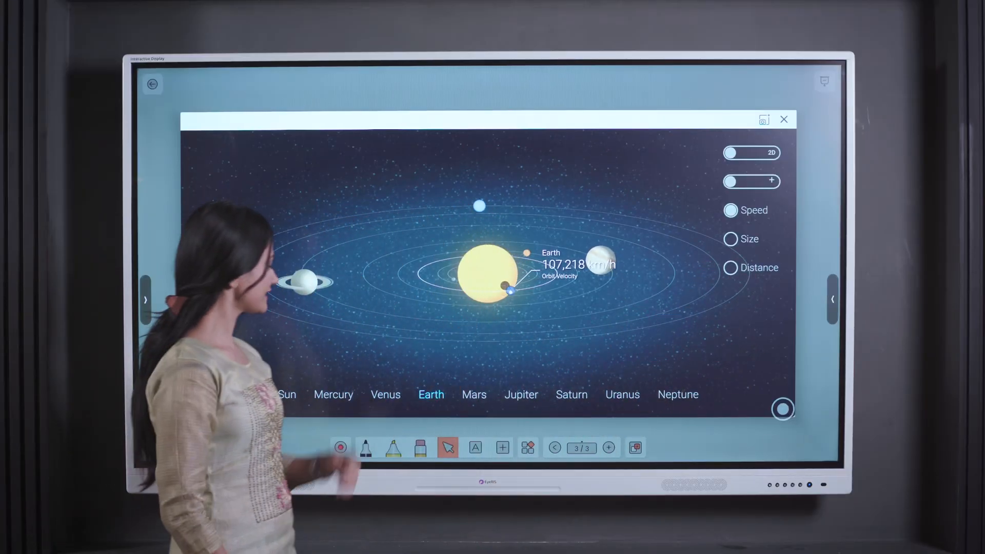
Check the 2/6 and 1/3 pairing on the scales, earning a smiley and two points.
left_click(286, 395)
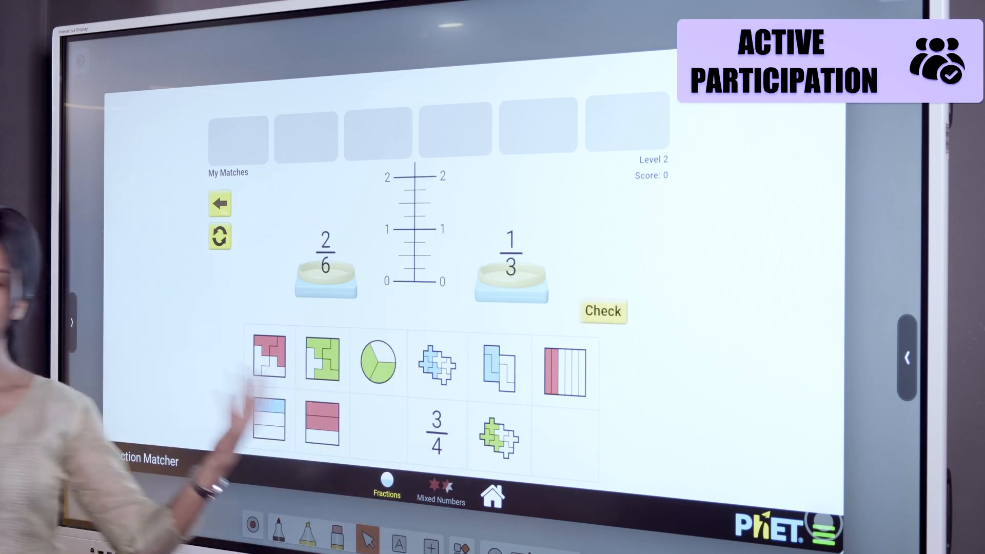
left_click(601, 311)
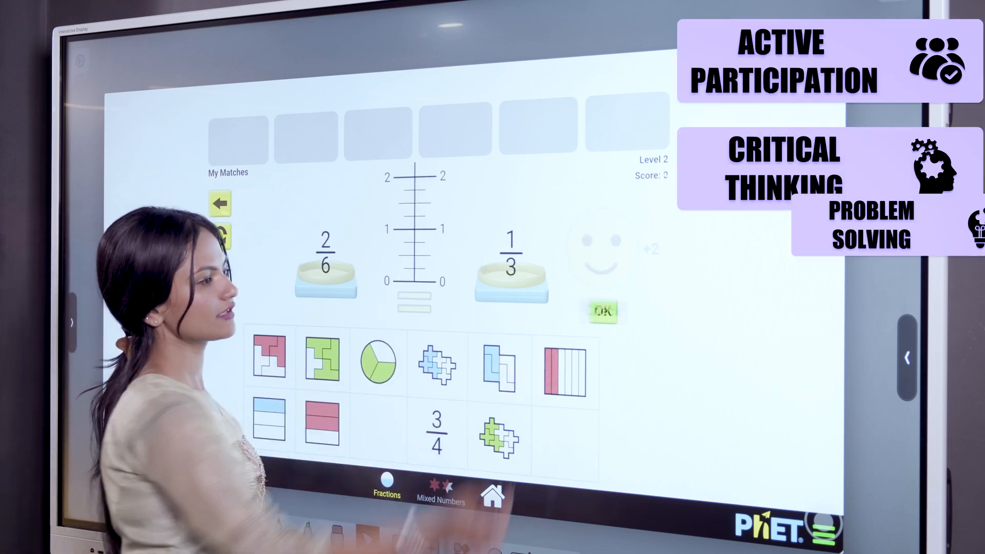